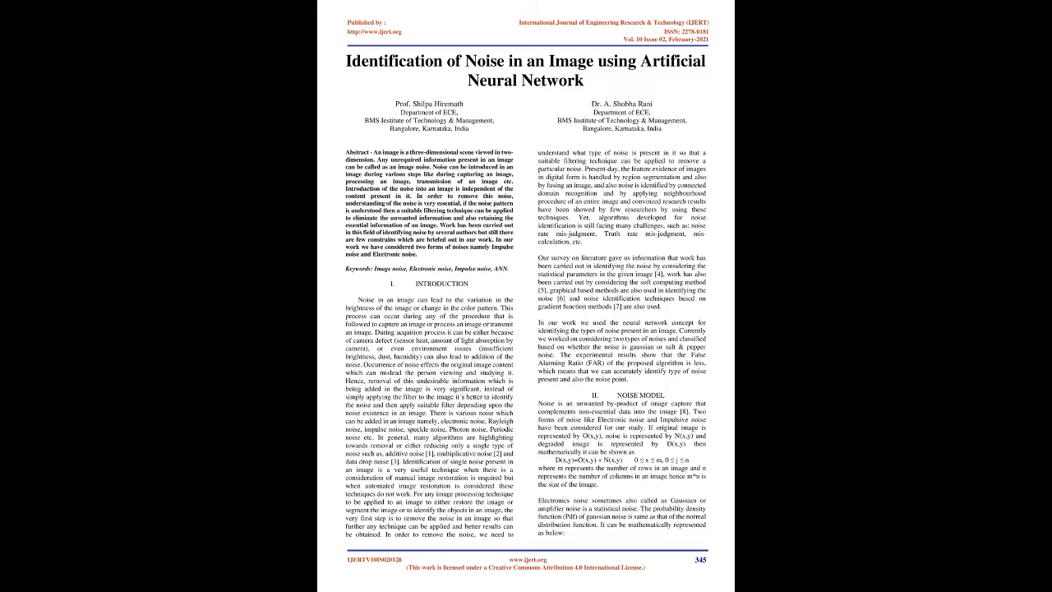
{"action": "scroll", "scroll_direction": "down", "scroll_amount": 3}
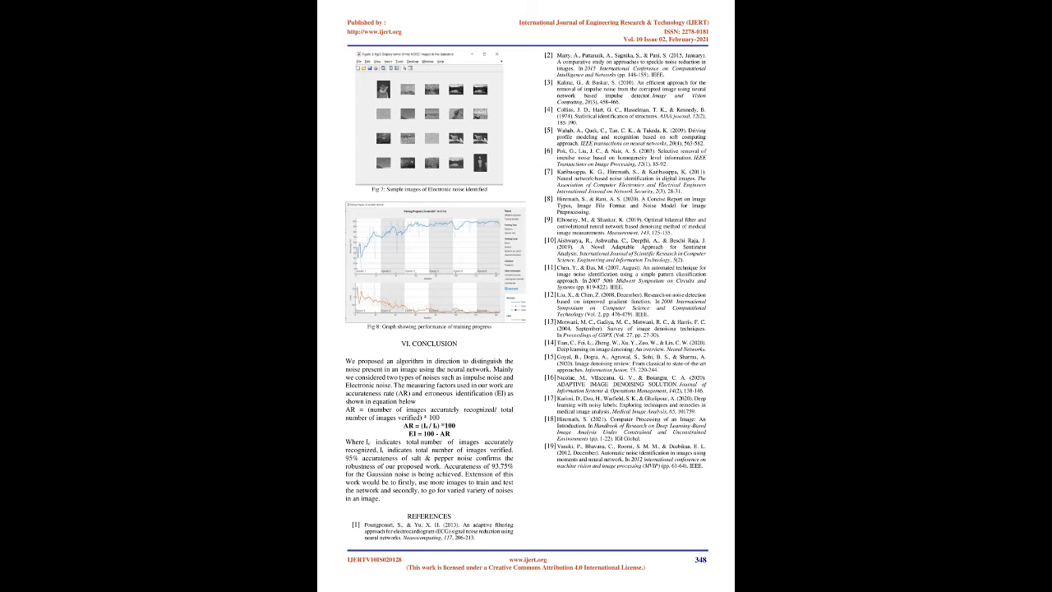